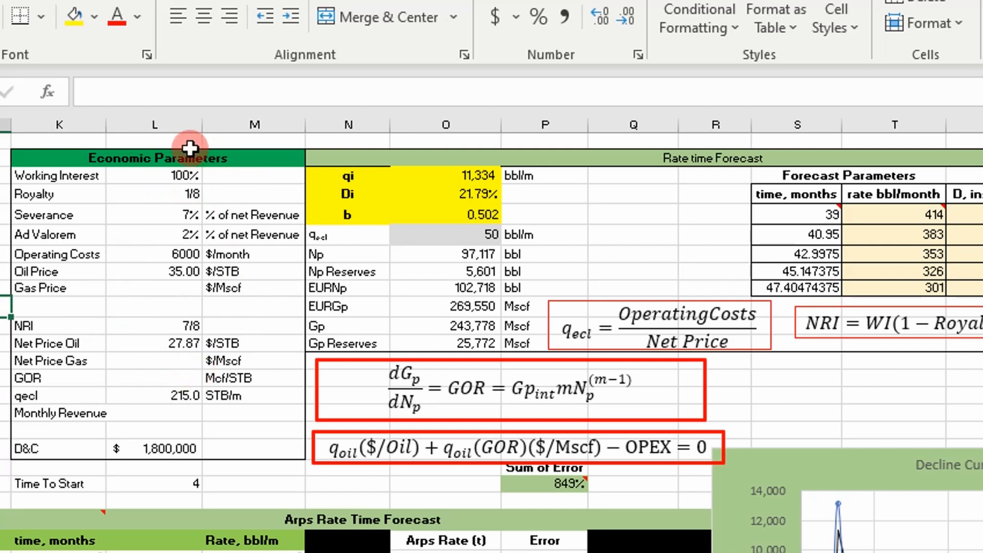
{"action": "mouse_move", "coordinate": [245, 331]}
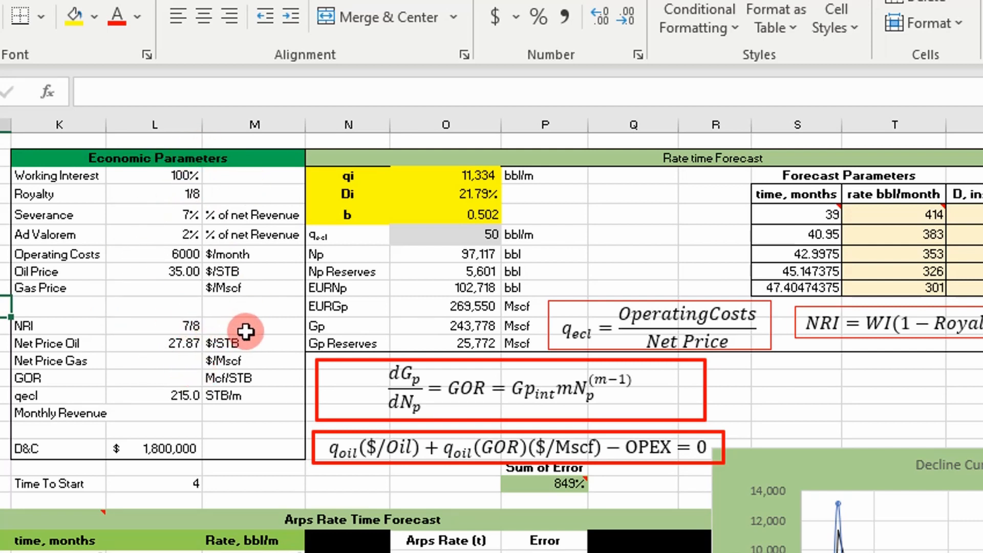
{"action": "mouse_move", "coordinate": [251, 238]}
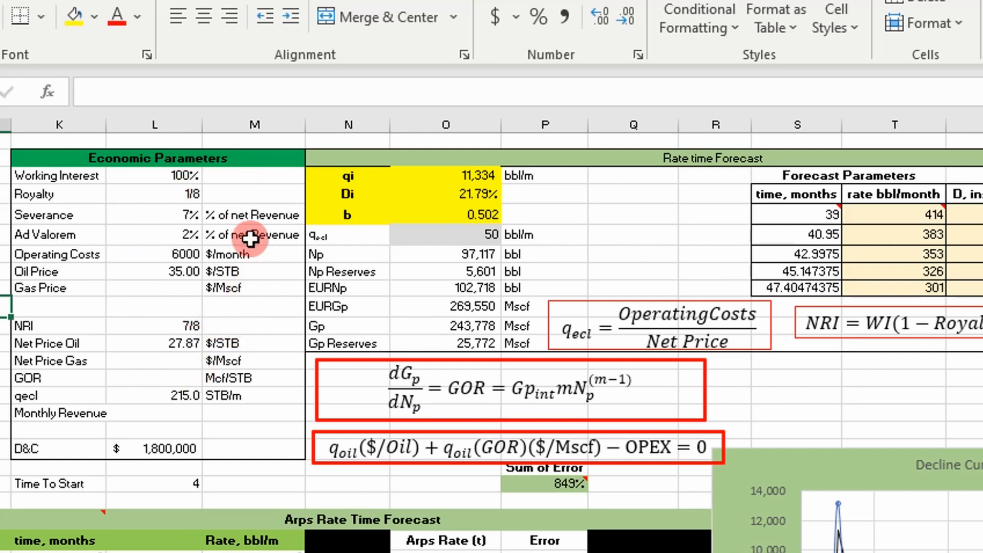
{"action": "mouse_move", "coordinate": [143, 282]}
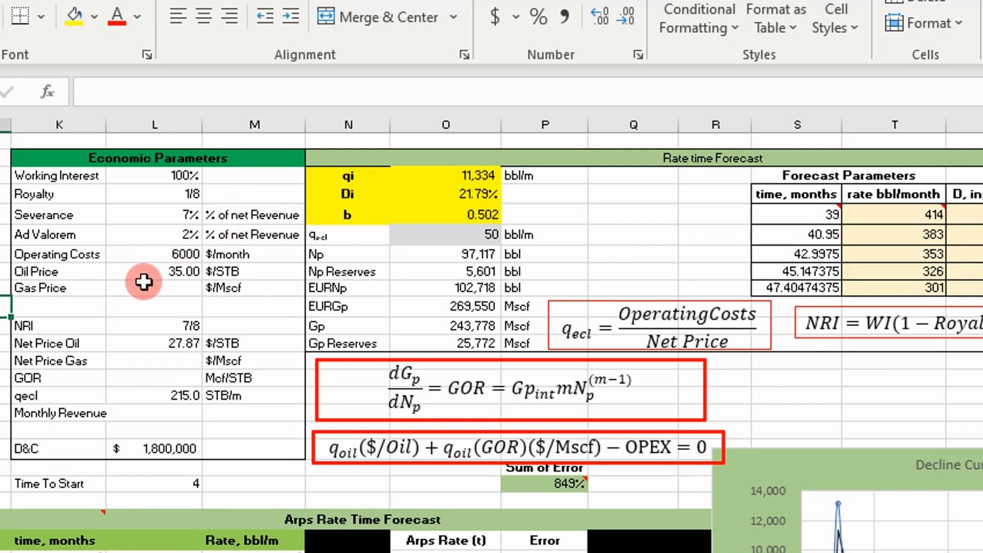
{"action": "mouse_move", "coordinate": [114, 293]}
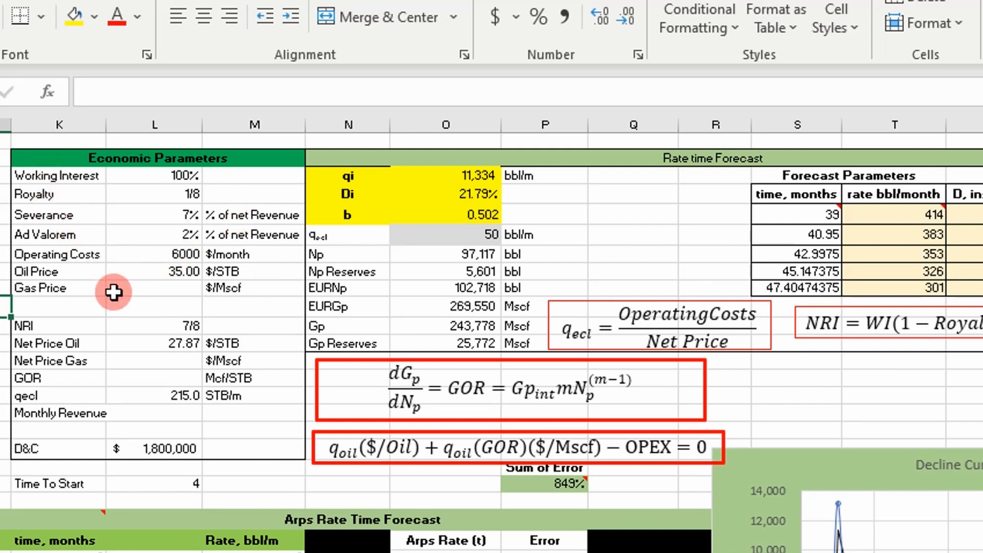
{"action": "mouse_move", "coordinate": [59, 286]}
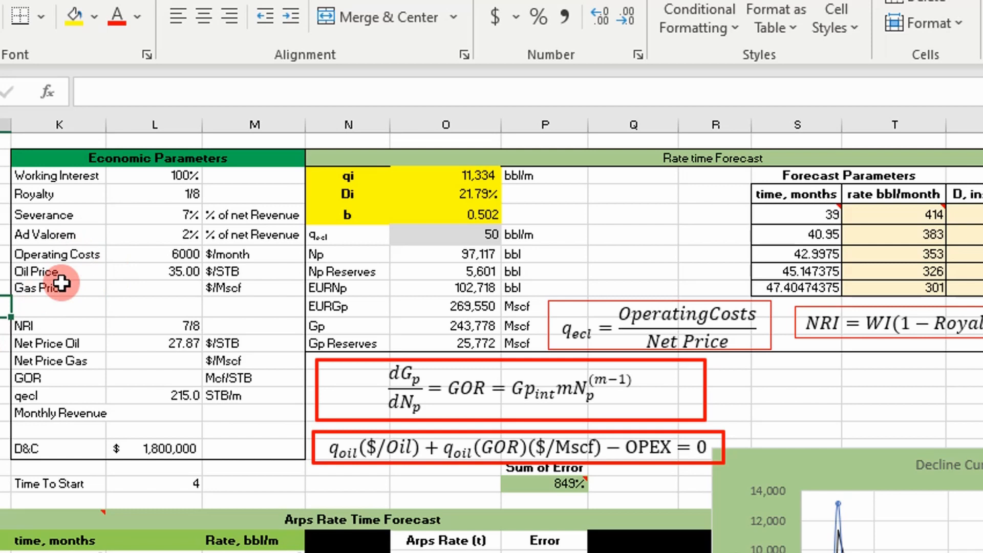
Enter 3.35 $/Mscf as the Gas Price in cell L9.
{"action": "left_click", "coordinate": [153, 288]}
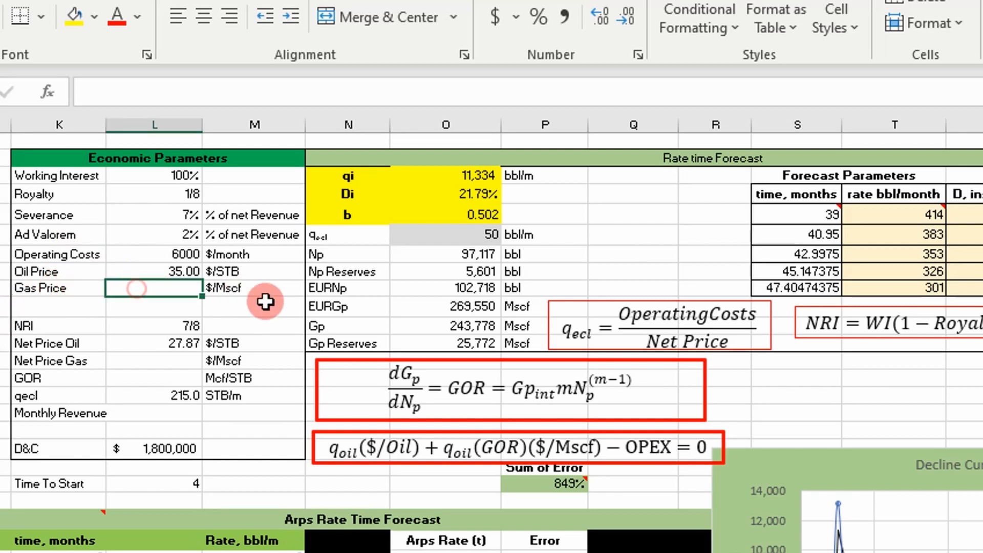
{"action": "type", "text": "3.35"}
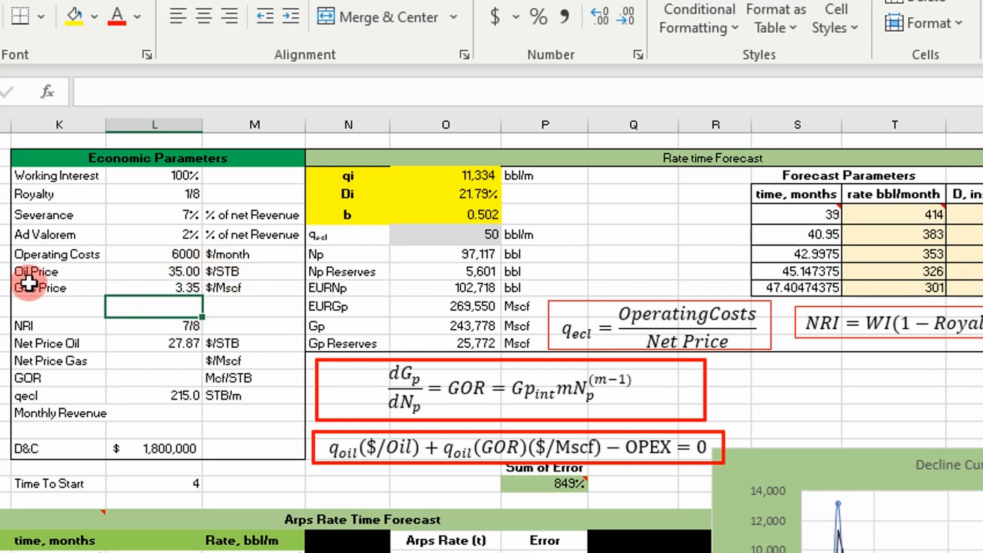
{"action": "mouse_move", "coordinate": [139, 360]}
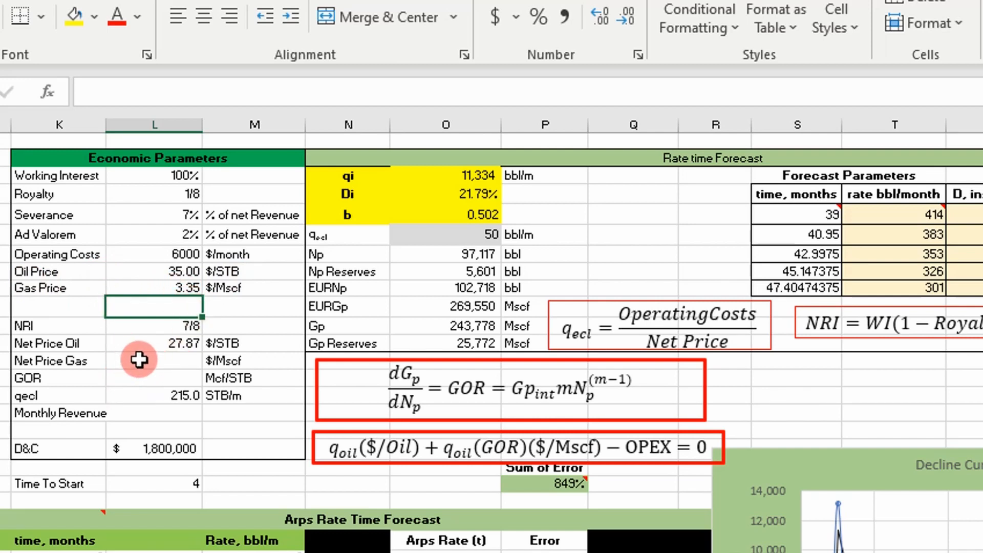
{"action": "mouse_move", "coordinate": [88, 349]}
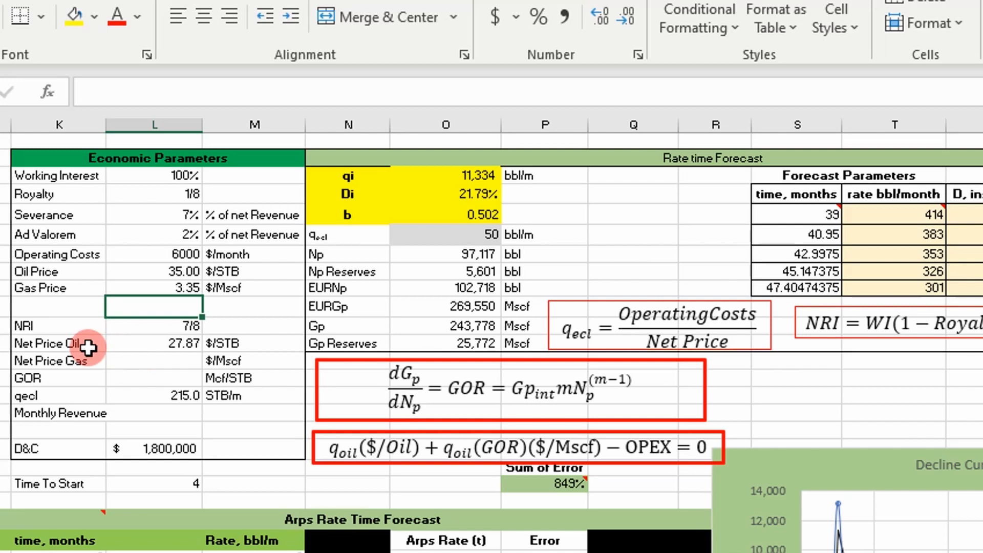
{"action": "mouse_move", "coordinate": [132, 363]}
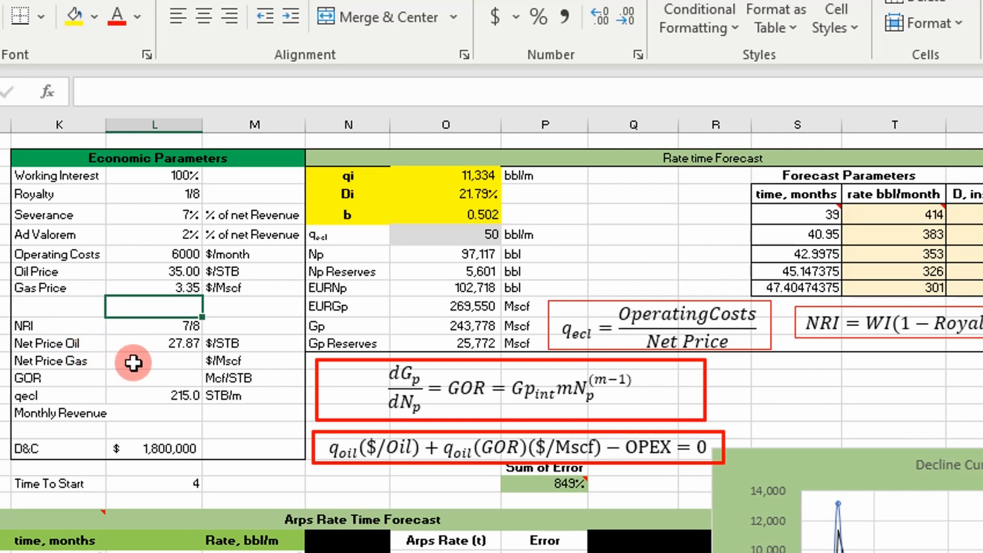
Enter =L9*L11*(1-L5-L6) in L13 for a net gas price of 2.67 $/Mscf.
{"action": "left_click", "coordinate": [153, 360]}
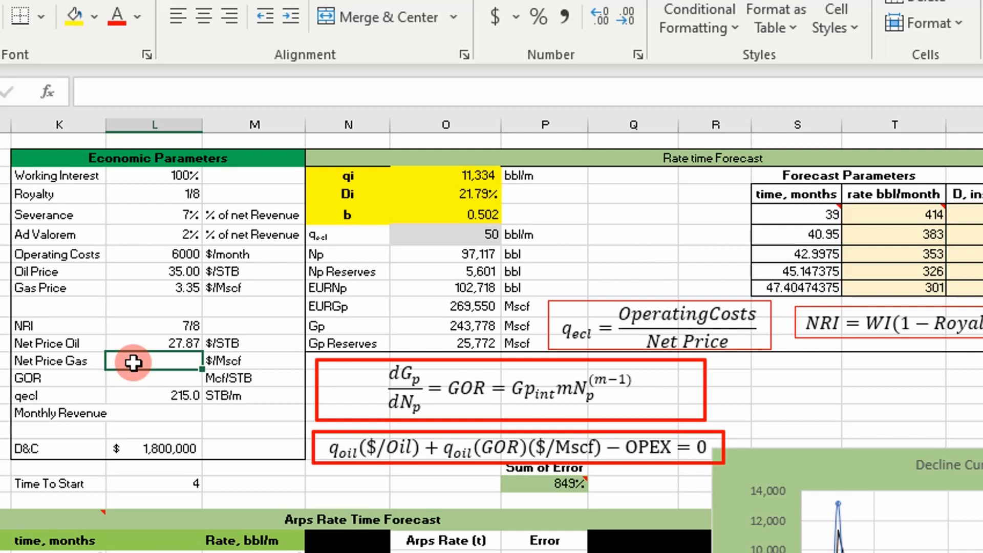
{"action": "type", "text": "=L9*"}
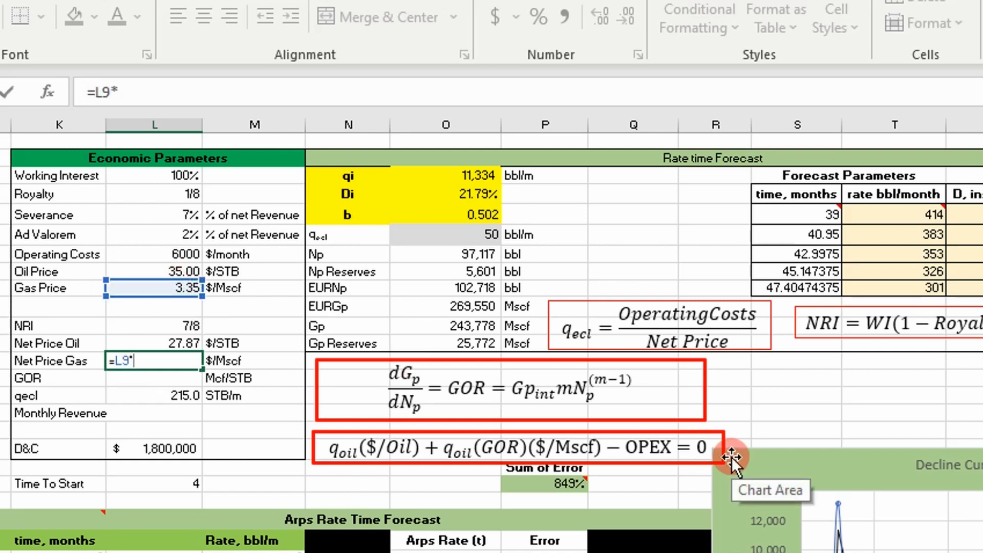
{"action": "left_click", "coordinate": [153, 325]}
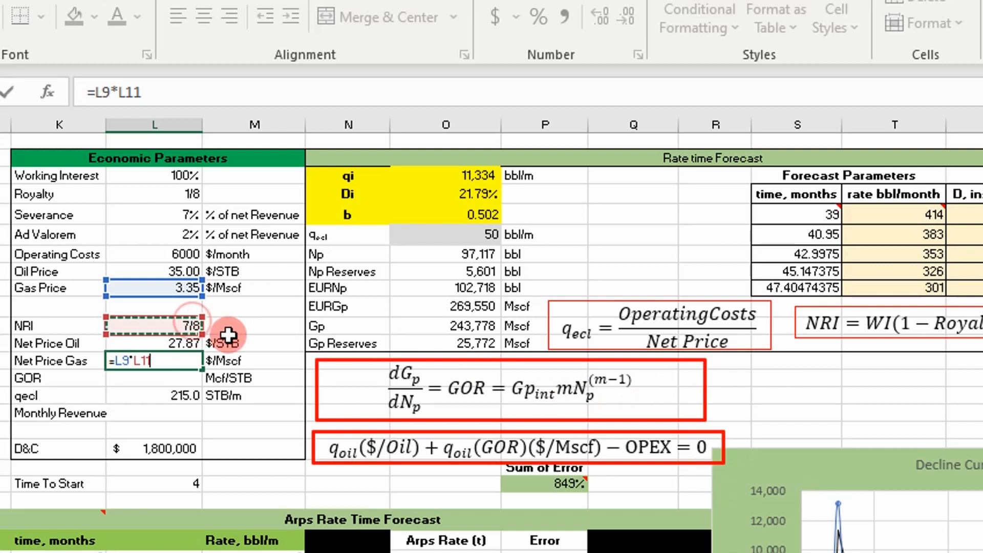
{"action": "type", "text": "*(1-"}
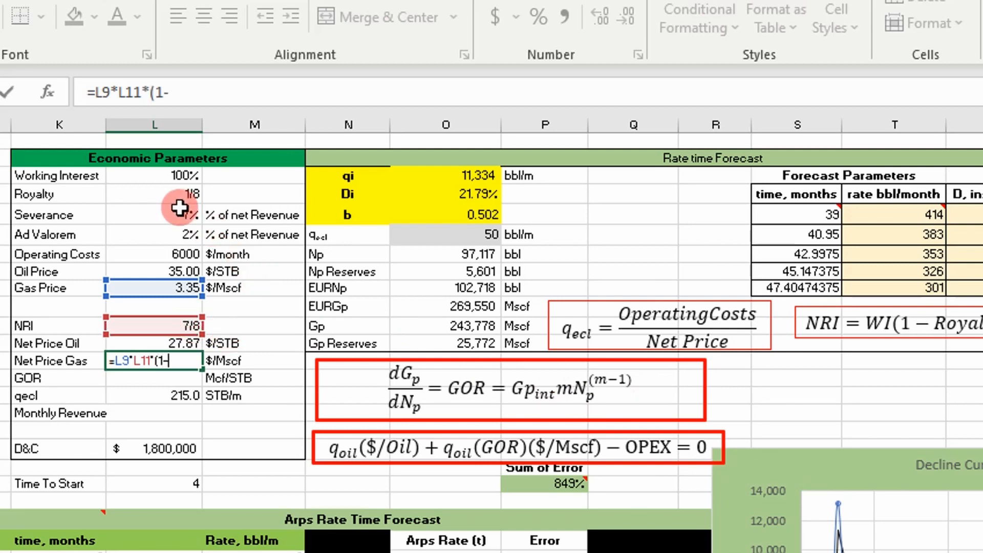
{"action": "left_click", "coordinate": [153, 215]}
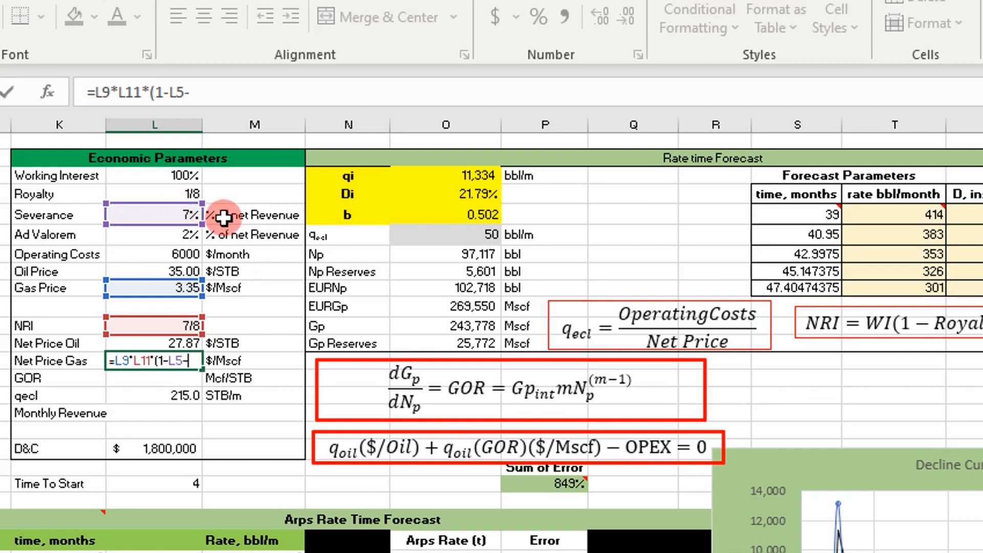
{"action": "left_click", "coordinate": [154, 235]}
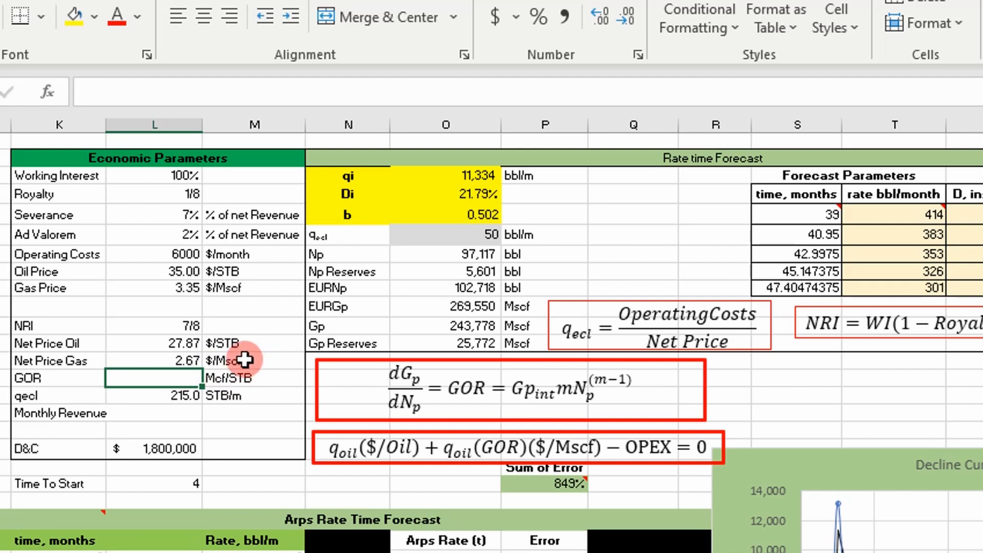
{"action": "mouse_move", "coordinate": [134, 369]}
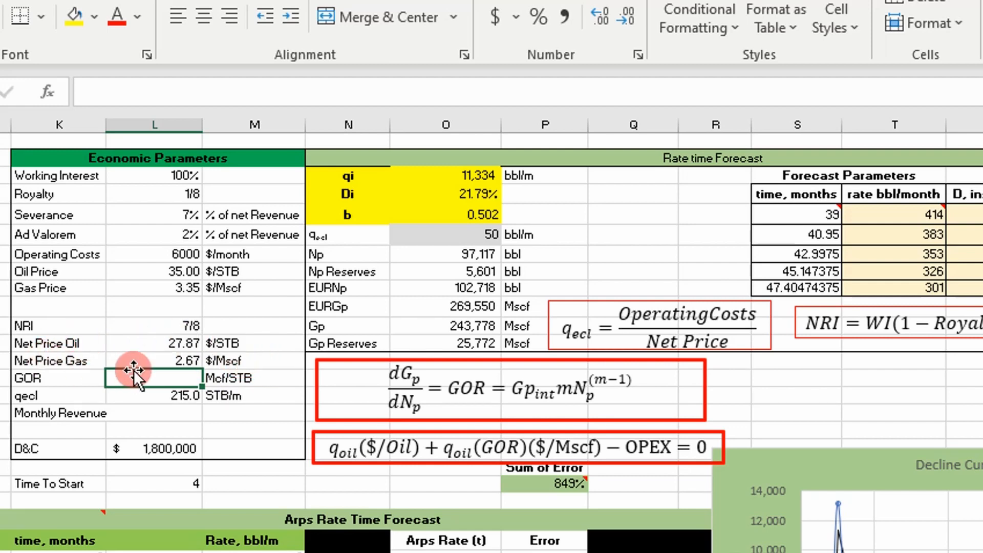
{"action": "mouse_move", "coordinate": [207, 392]}
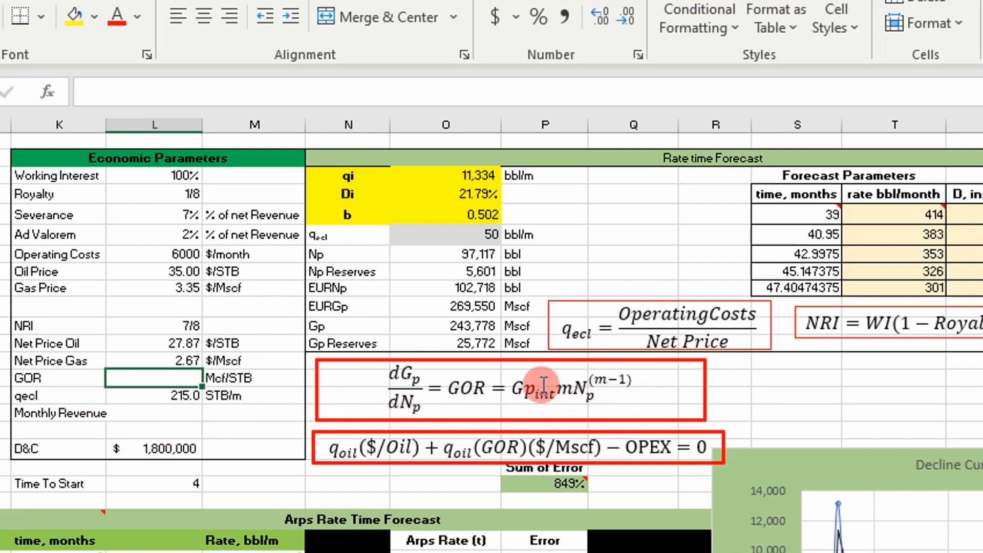
{"action": "mouse_move", "coordinate": [399, 408]}
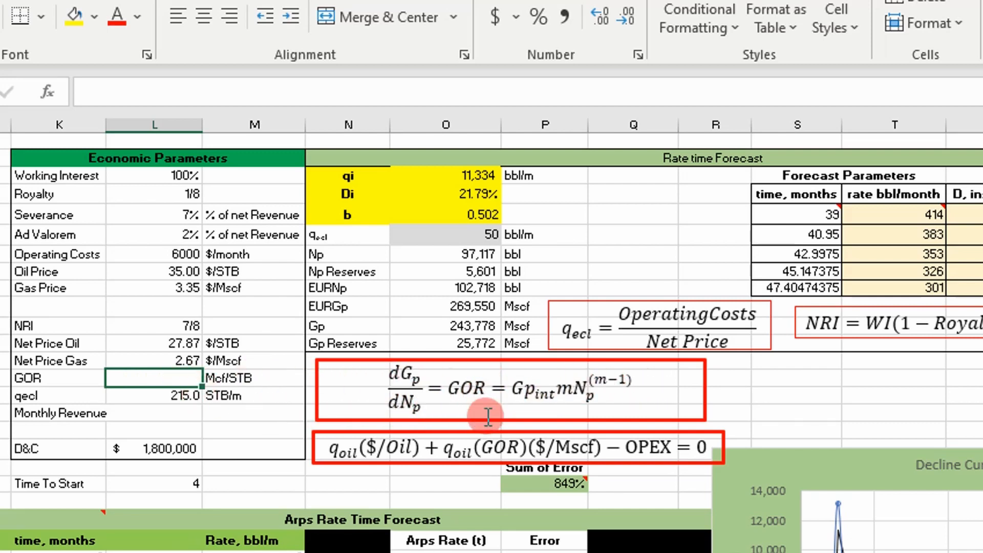
Begin the L14 GOR formula with the custom =GORFromGpNp function.
{"action": "type", "text": "=gor"}
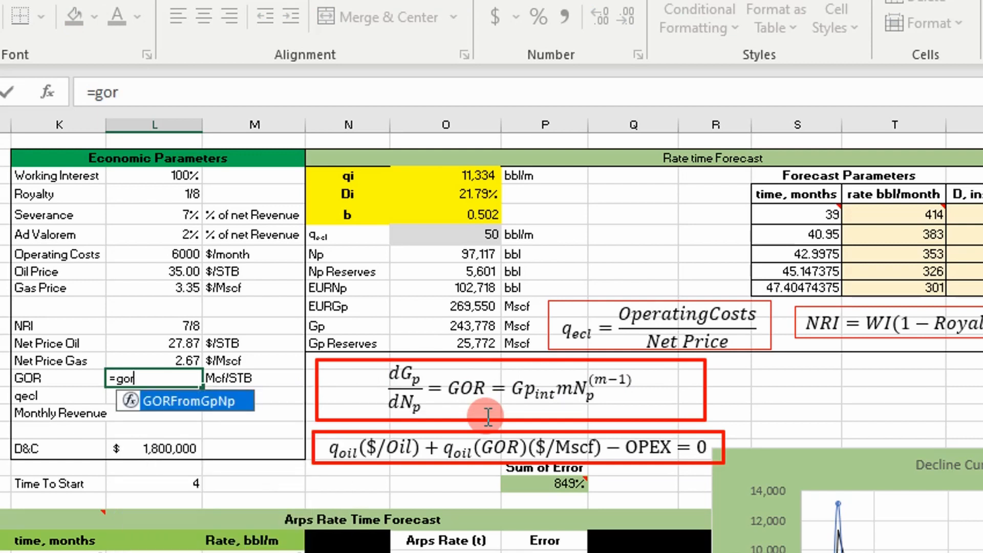
{"action": "key", "text": "Tab"}
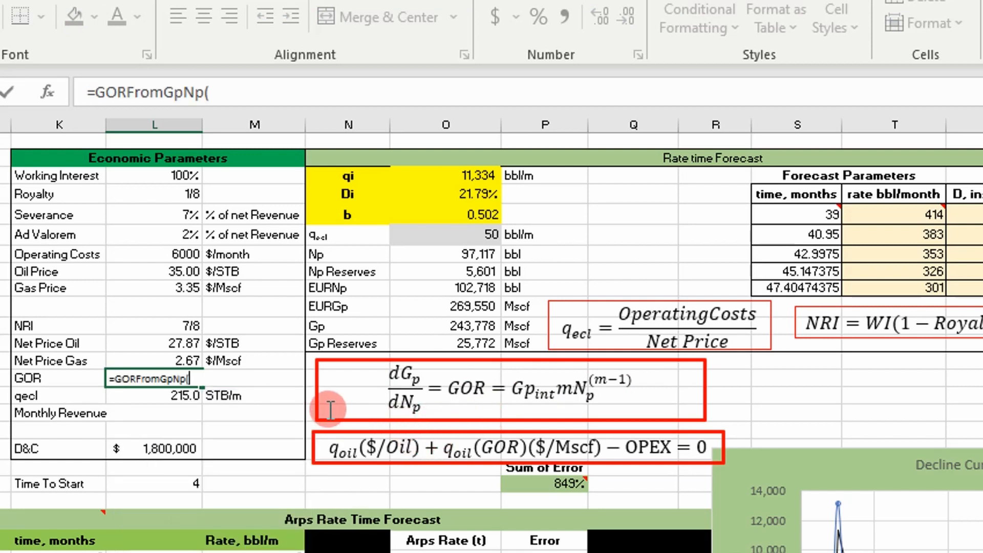
{"action": "mouse_move", "coordinate": [229, 367]}
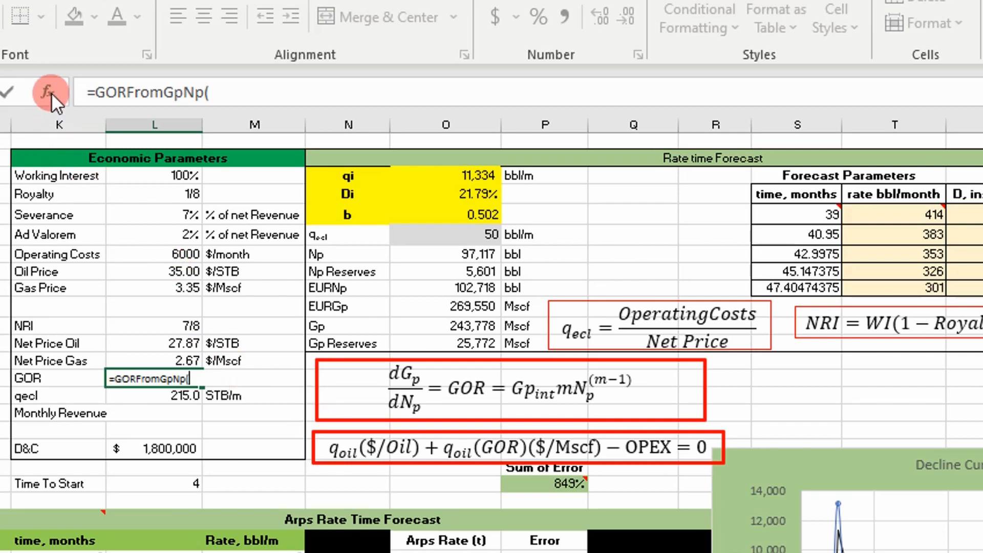
{"action": "left_click", "coordinate": [51, 92]}
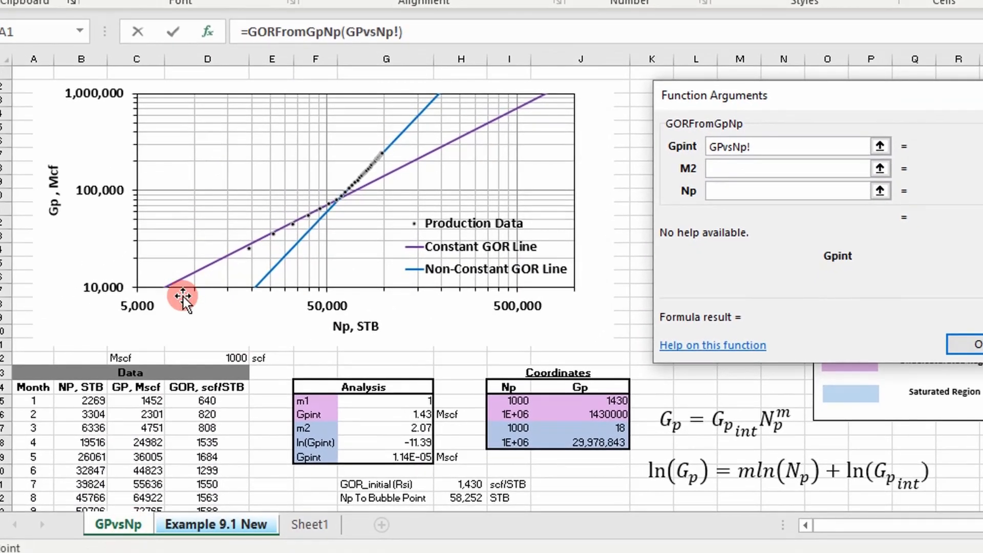
{"action": "mouse_move", "coordinate": [263, 235]}
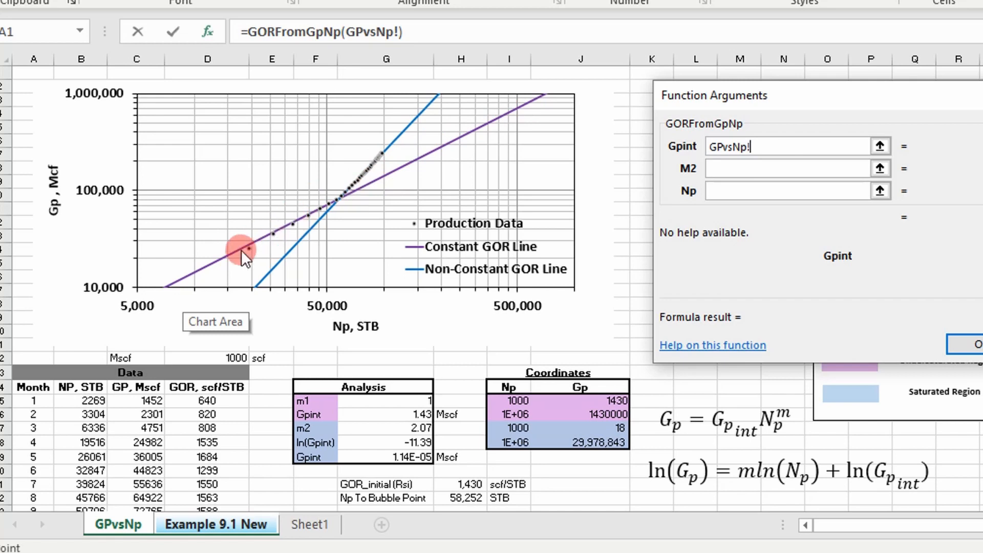
{"action": "mouse_move", "coordinate": [411, 132]}
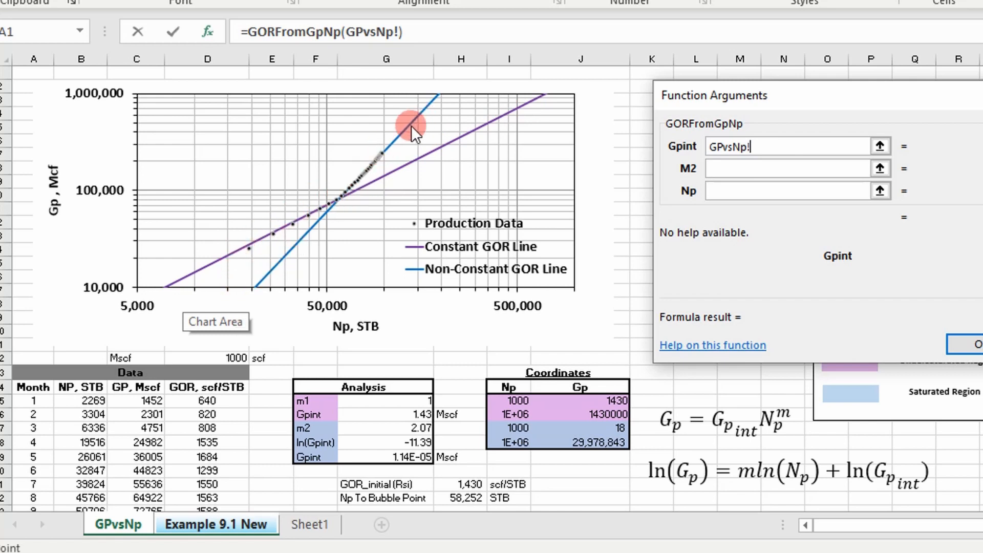
{"action": "mouse_move", "coordinate": [420, 100]}
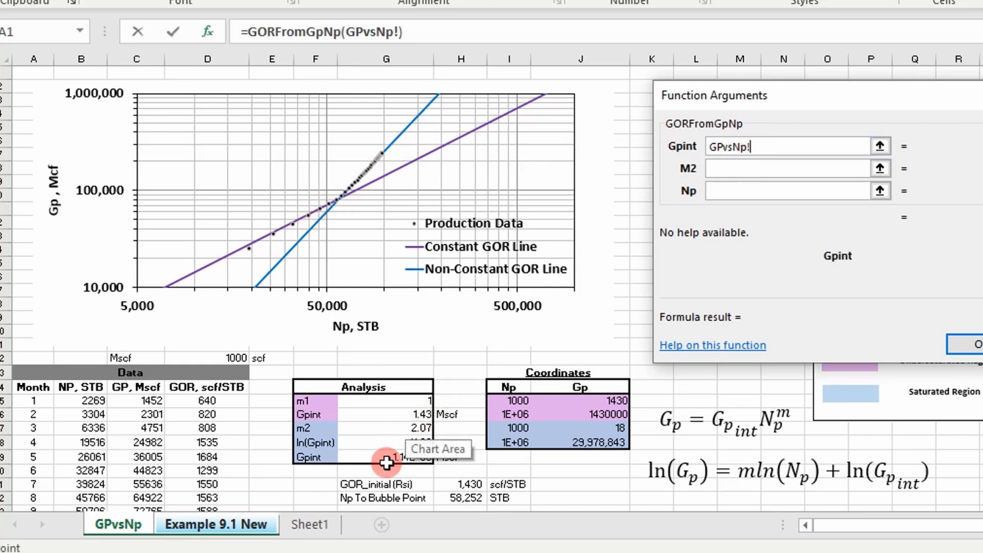
Point the Gpint argument to cell G29 on the GPvsNp sheet.
{"action": "left_click", "coordinate": [399, 458]}
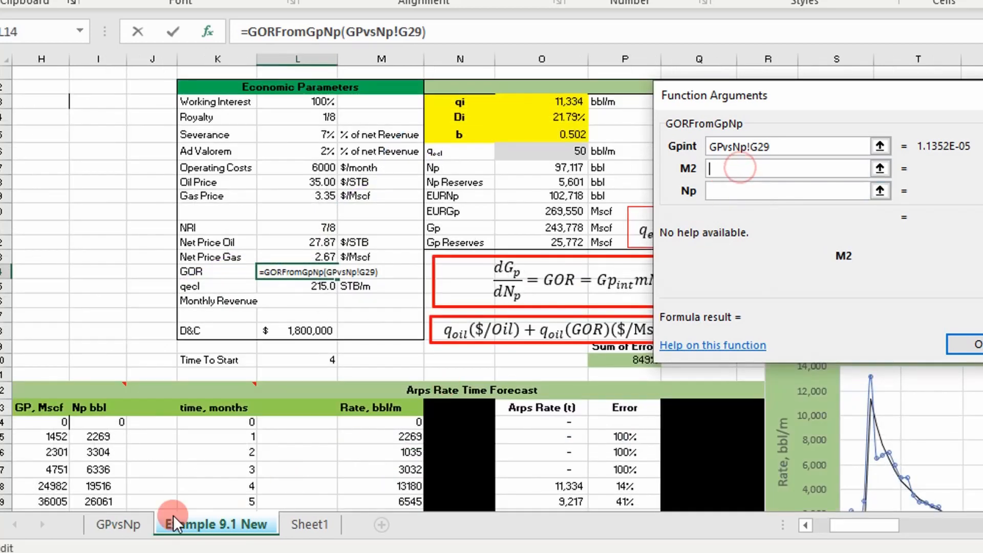
Supply the Np argument to complete GORFromGpNp, giving GOR of 5.43 Mcf/STB.
{"action": "left_click", "coordinate": [117, 525]}
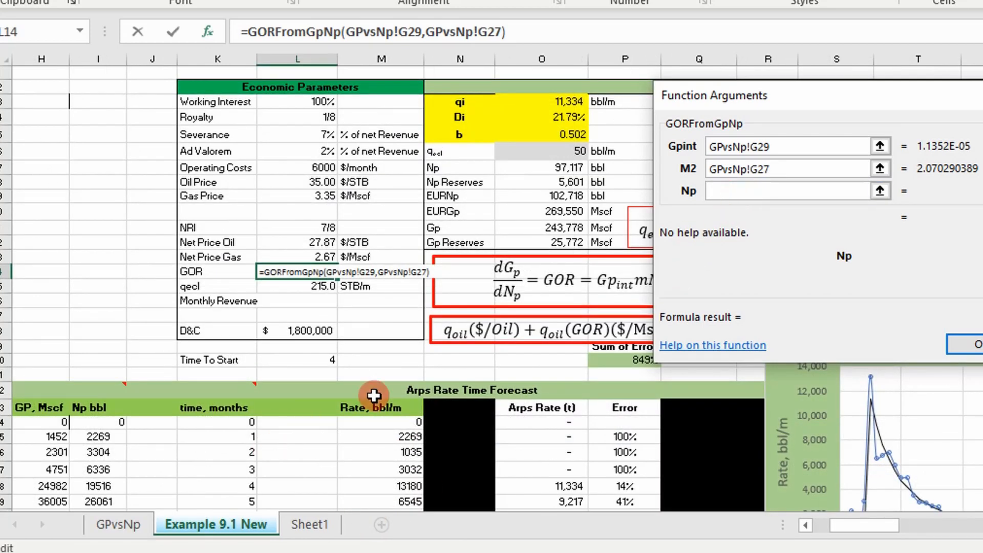
{"action": "mouse_move", "coordinate": [546, 195]}
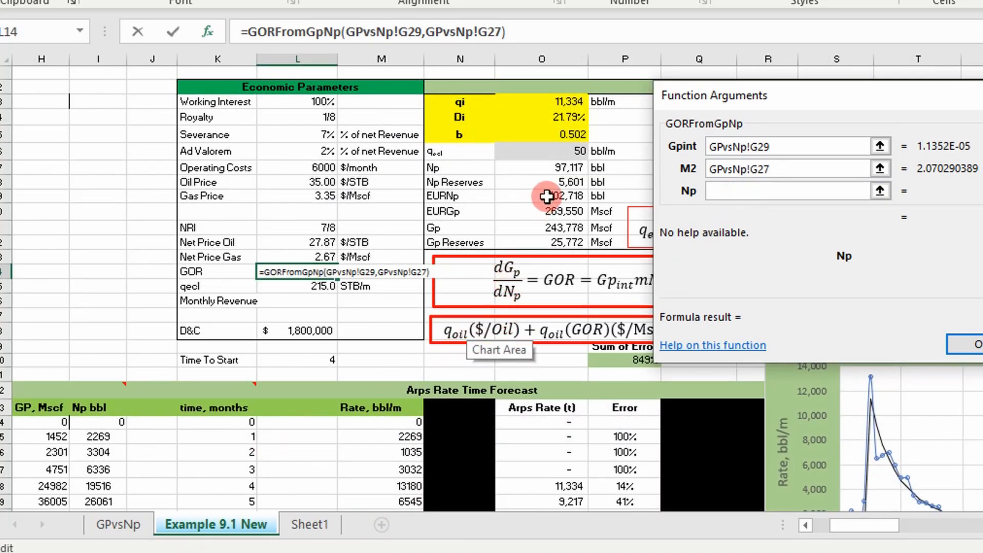
{"action": "left_click", "coordinate": [541, 196]}
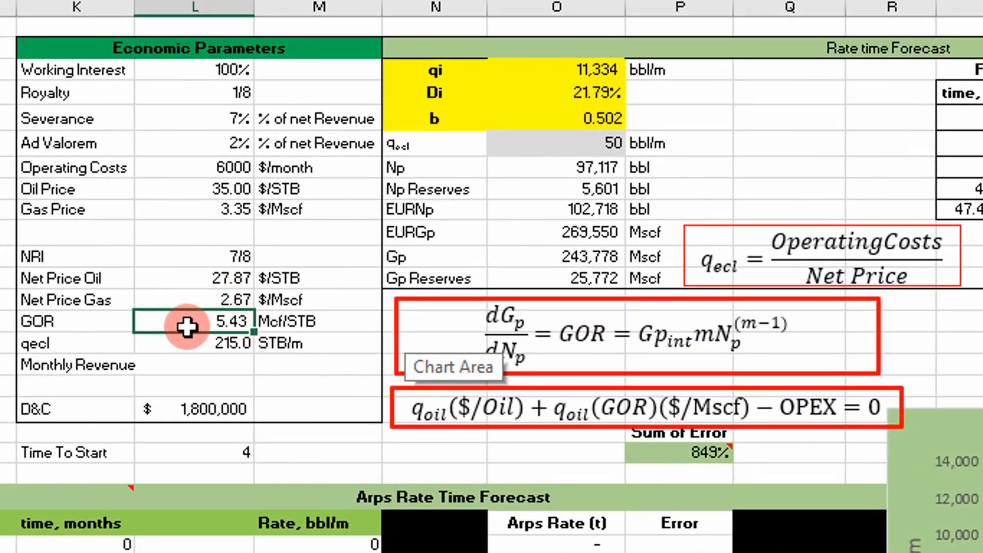
{"action": "left_click", "coordinate": [194, 343]}
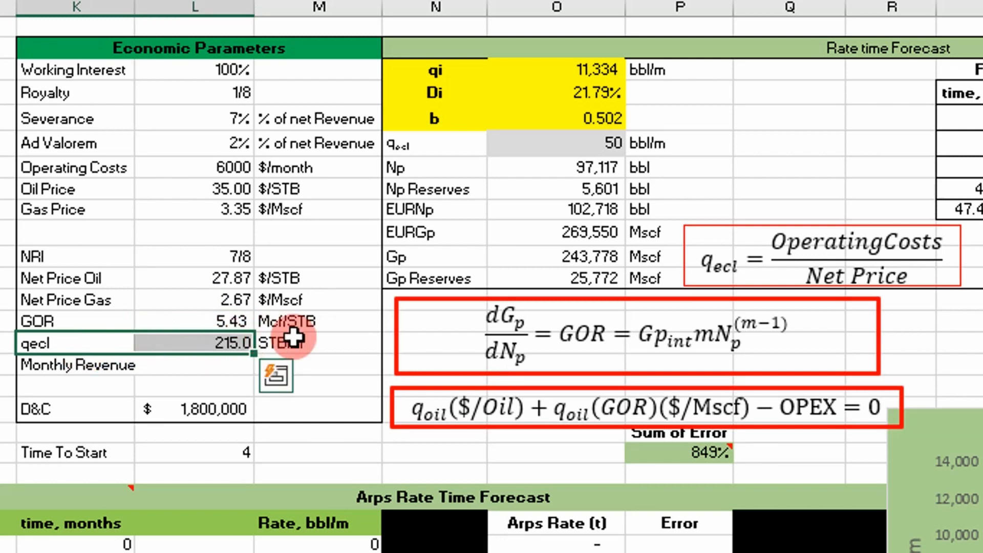
{"action": "mouse_move", "coordinate": [134, 360]}
{"action": "type", "text": "200"}
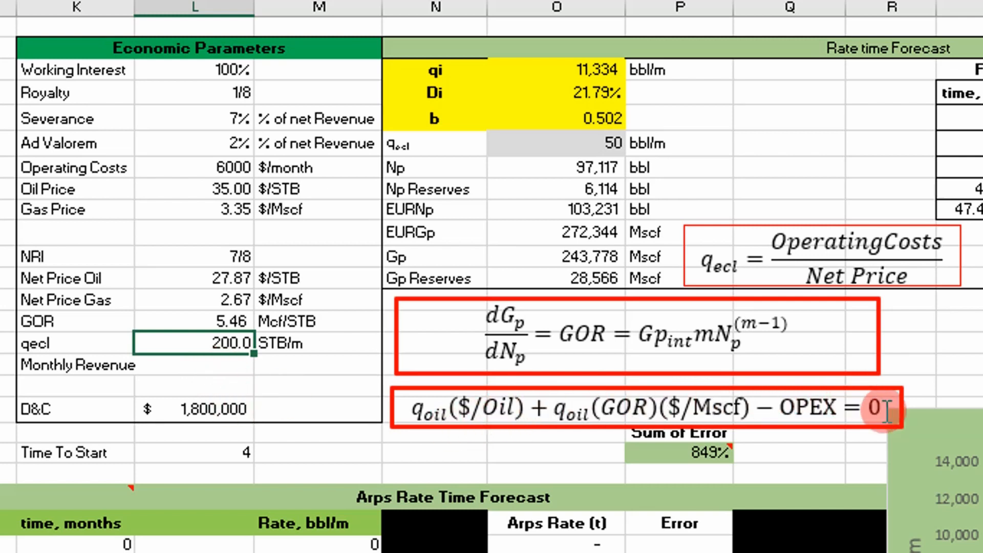
{"action": "mouse_move", "coordinate": [580, 406]}
{"action": "type", "text": "="}
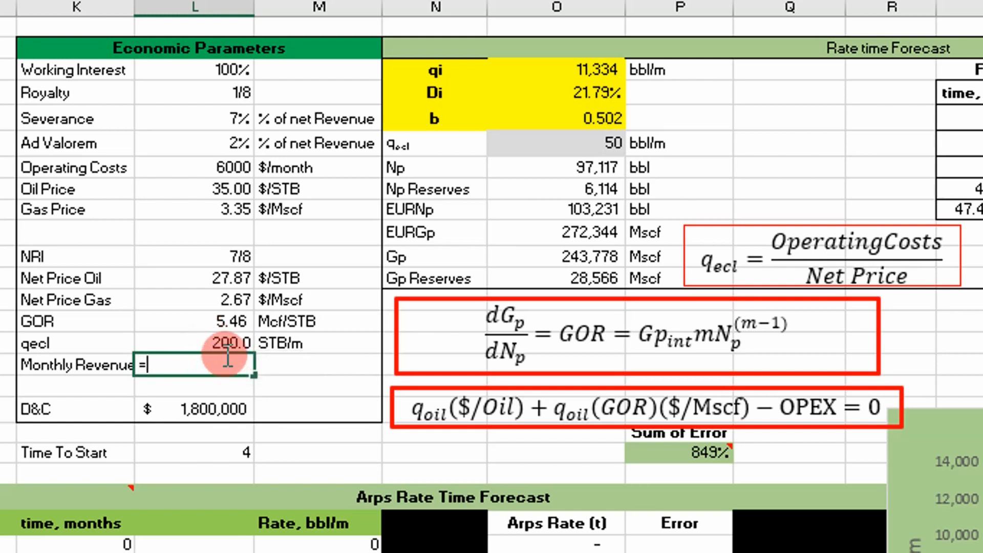
Enter =L15*L12+L15*L14*L13-L7 in L16, giving Monthly Revenue of 2,488.
{"action": "left_click", "coordinate": [229, 343]}
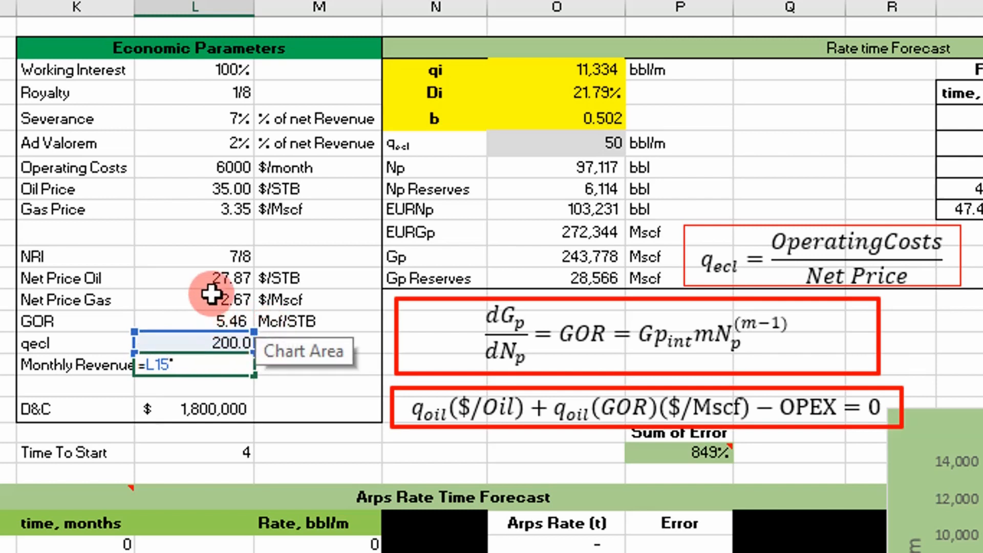
{"action": "left_click", "coordinate": [213, 278]}
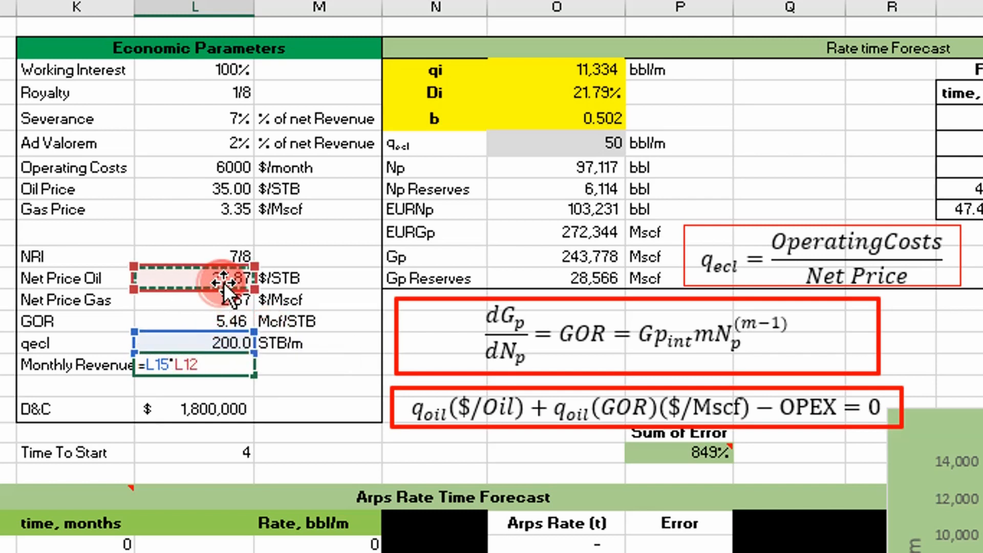
{"action": "type", "text": "+"}
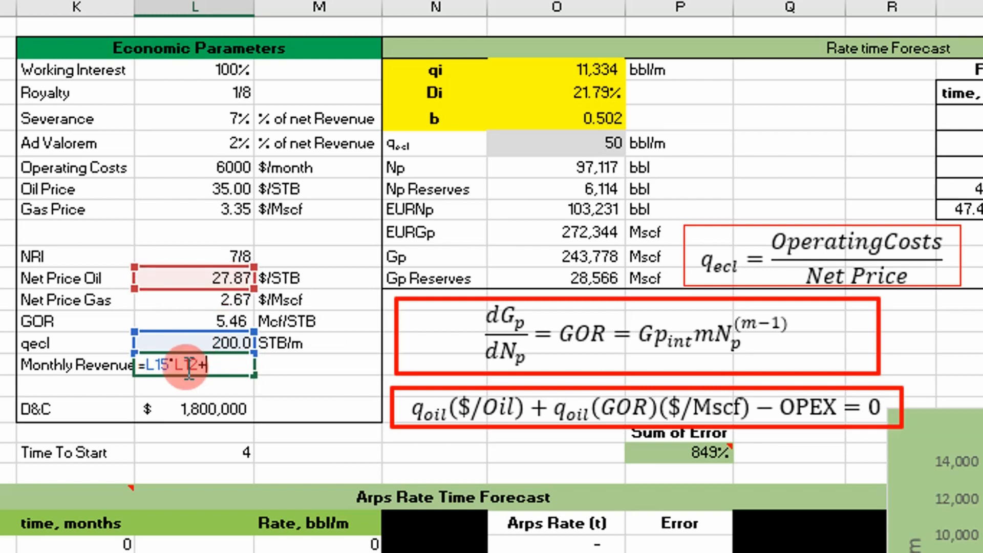
{"action": "left_click", "coordinate": [195, 343]}
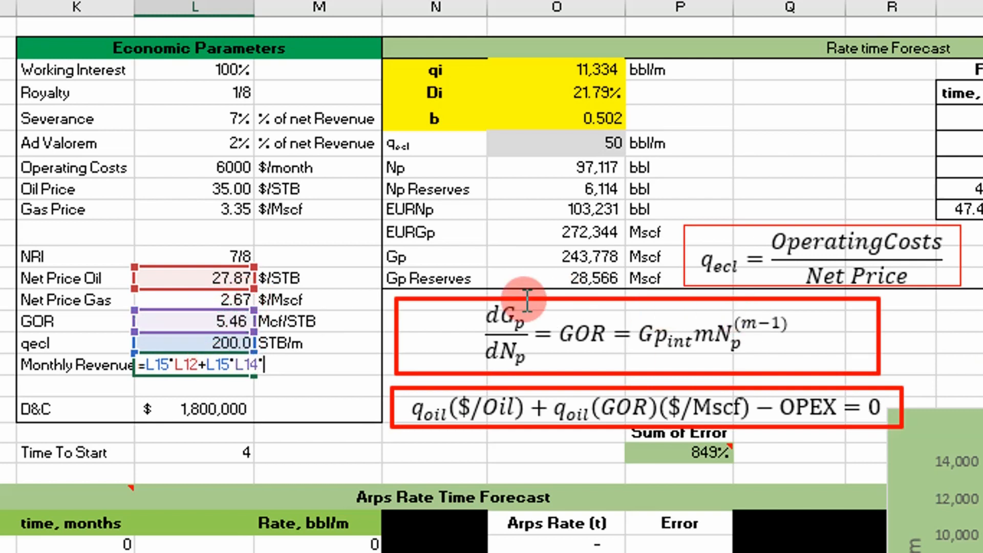
{"action": "left_click", "coordinate": [194, 299]}
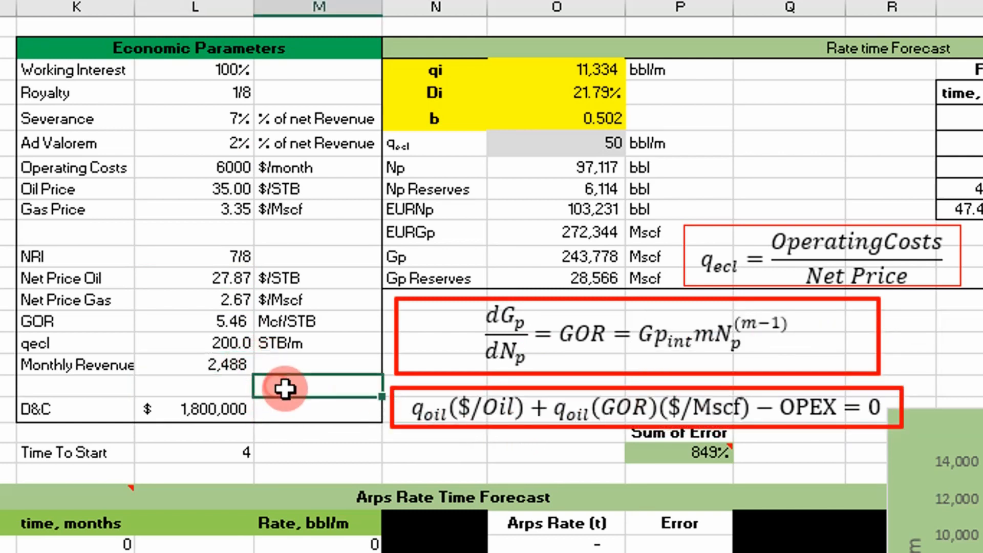
Select Monthly Revenue in L16 as the target and launch Solver.
{"action": "left_click", "coordinate": [194, 364]}
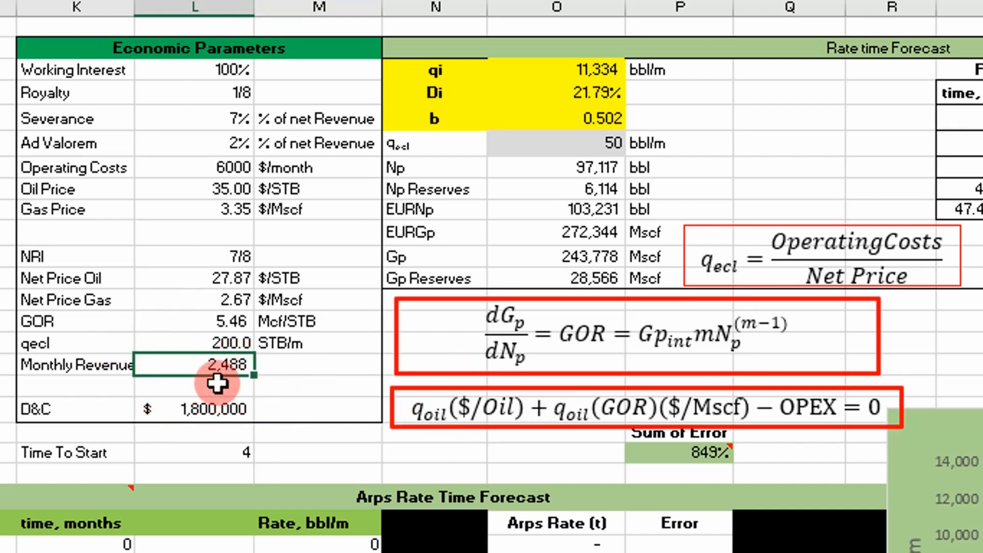
{"action": "mouse_move", "coordinate": [439, 407]}
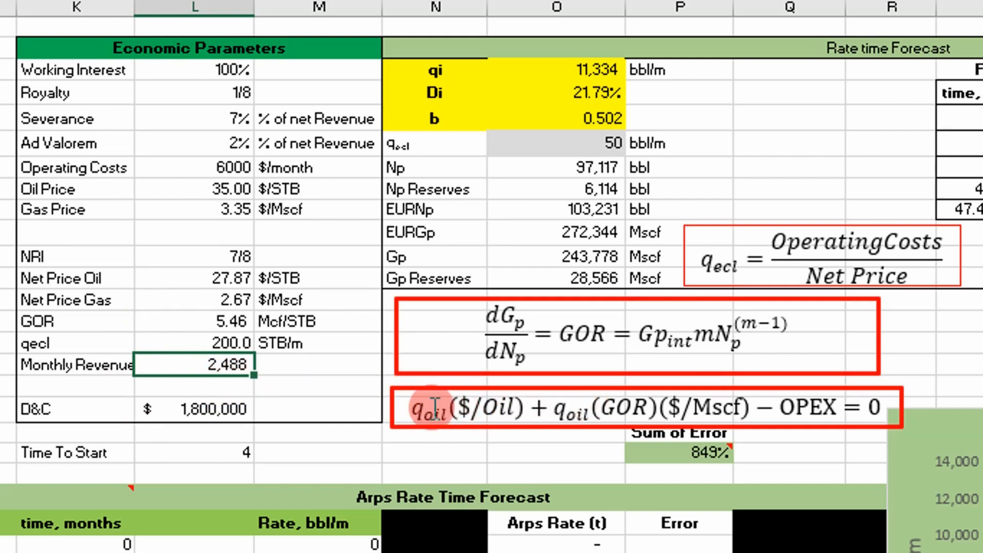
{"action": "mouse_move", "coordinate": [916, 273]}
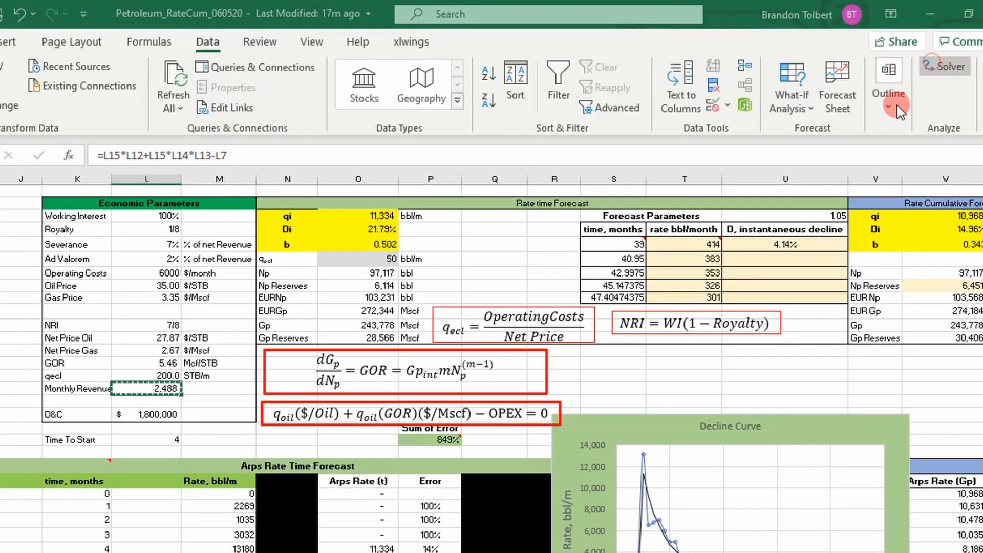
{"action": "left_click", "coordinate": [949, 66]}
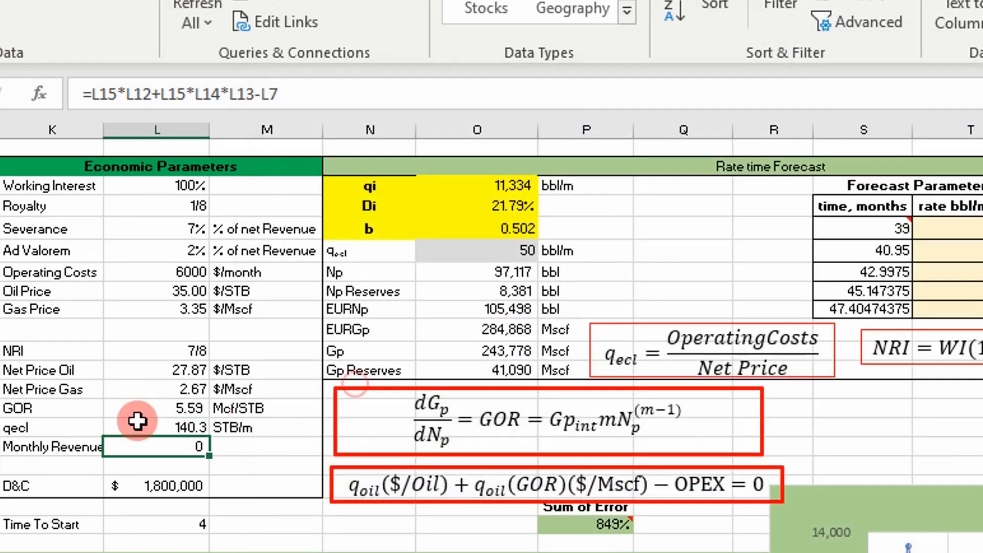
{"action": "mouse_move", "coordinate": [188, 423]}
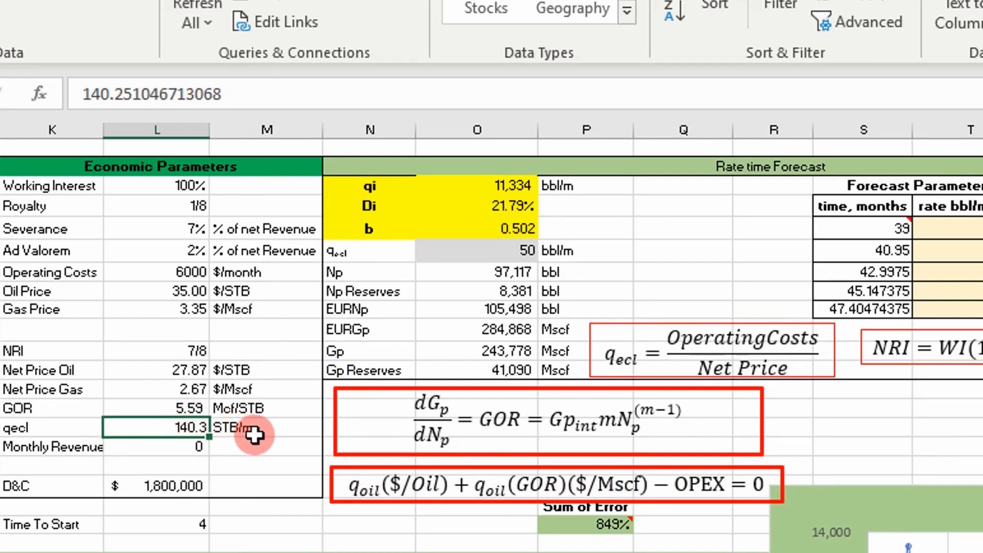
{"action": "mouse_move", "coordinate": [411, 333]}
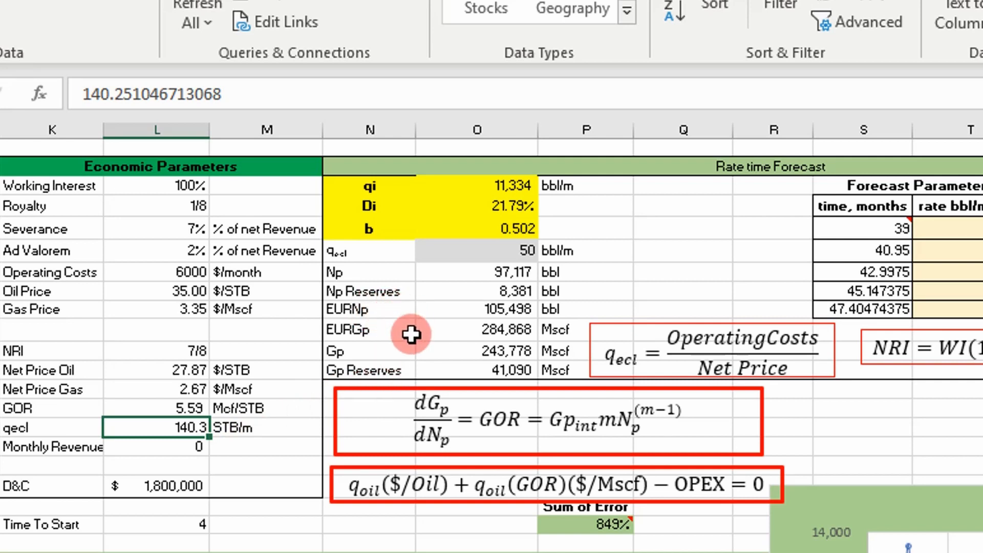
{"action": "left_click", "coordinate": [477, 309]}
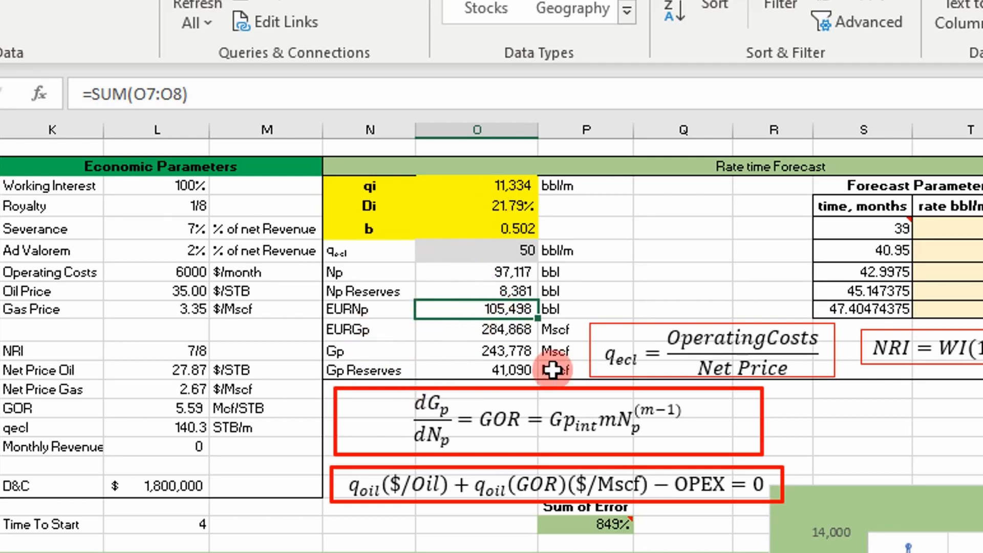
{"action": "scroll", "scroll_direction": "down", "scroll_amount": 3}
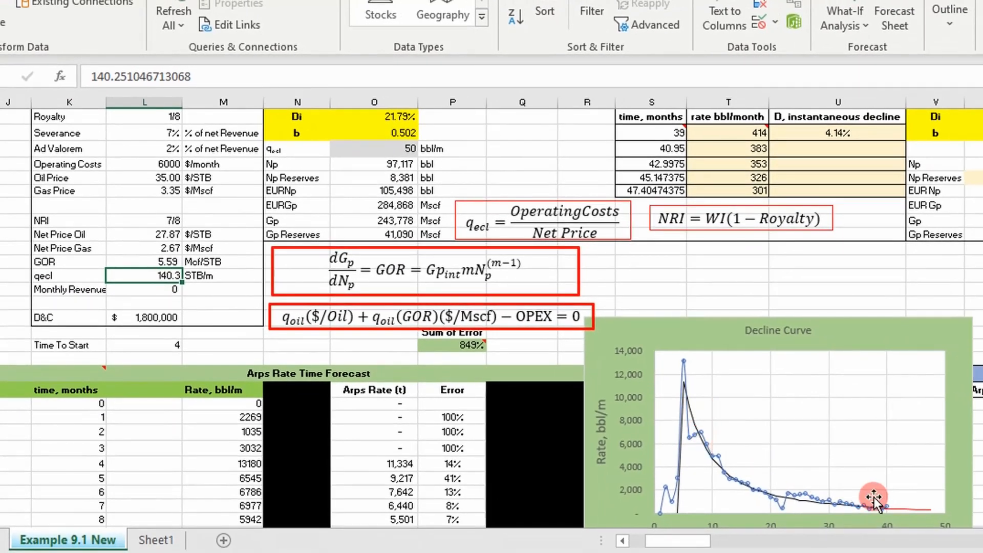
{"action": "mouse_move", "coordinate": [906, 506]}
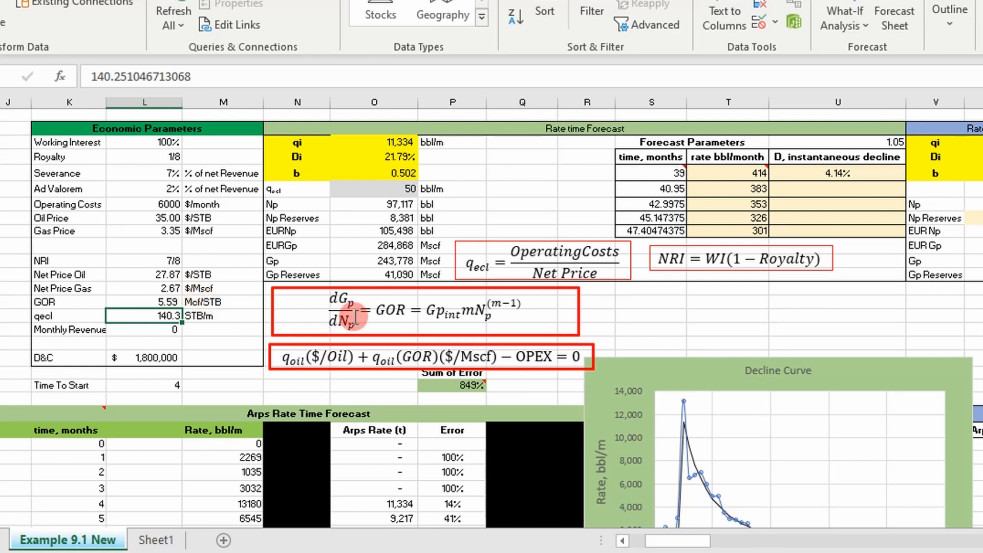
{"action": "mouse_move", "coordinate": [79, 359]}
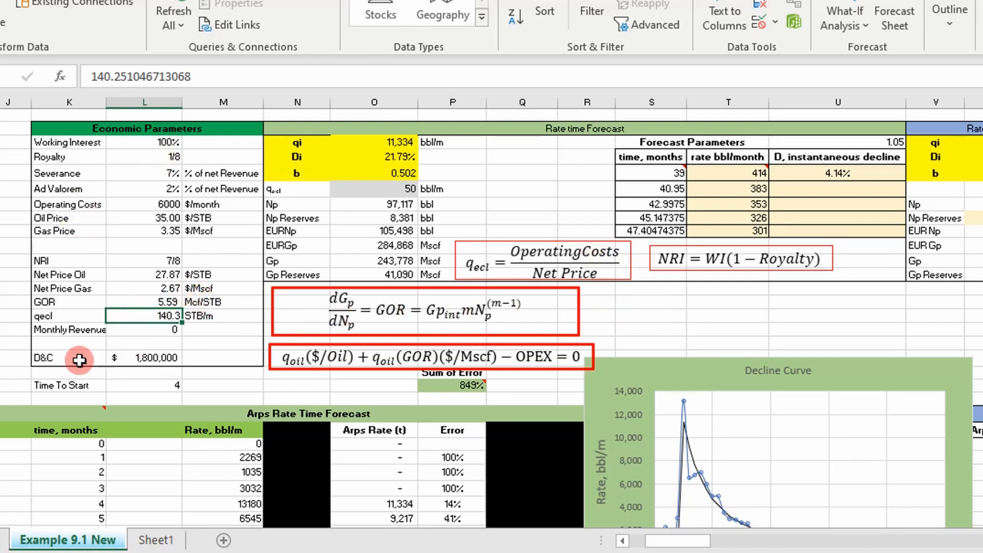
{"action": "mouse_move", "coordinate": [166, 358]}
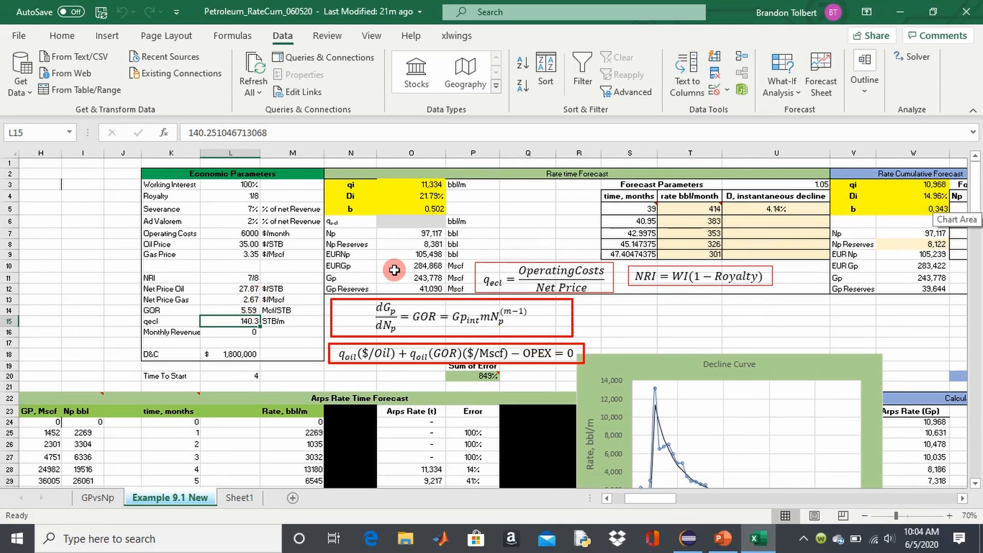
{"action": "mouse_move", "coordinate": [389, 289]}
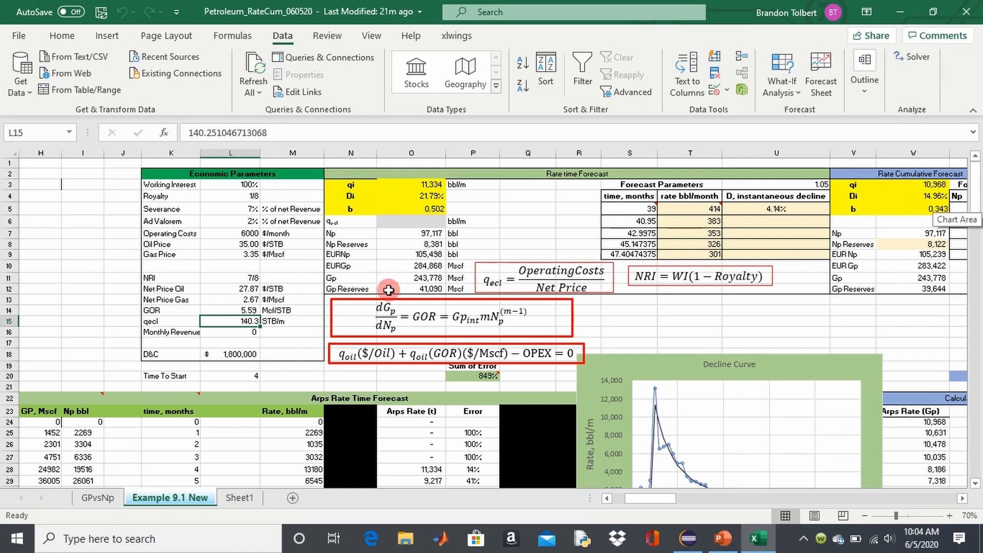
{"action": "mouse_move", "coordinate": [191, 244]}
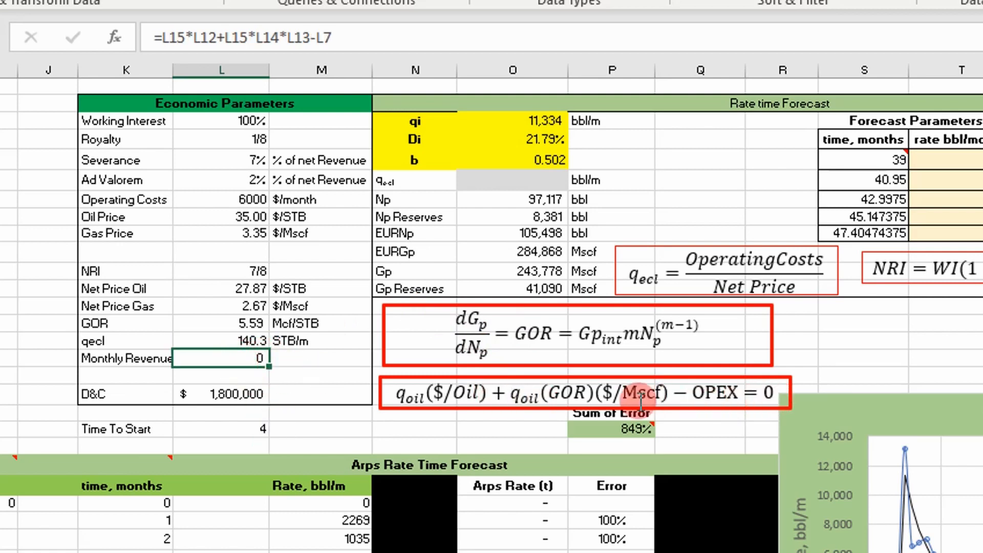
{"action": "left_click", "coordinate": [221, 341]}
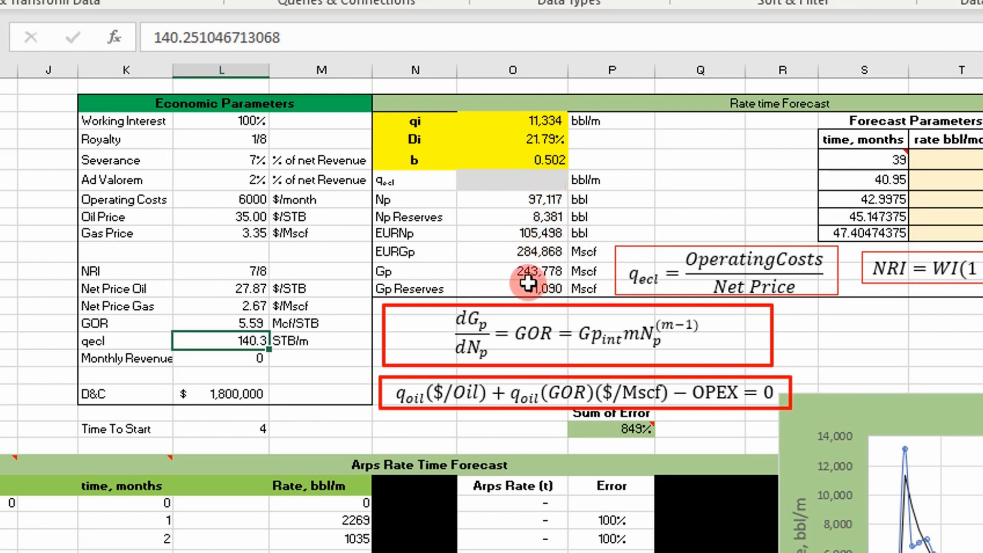
{"action": "mouse_move", "coordinate": [751, 205]}
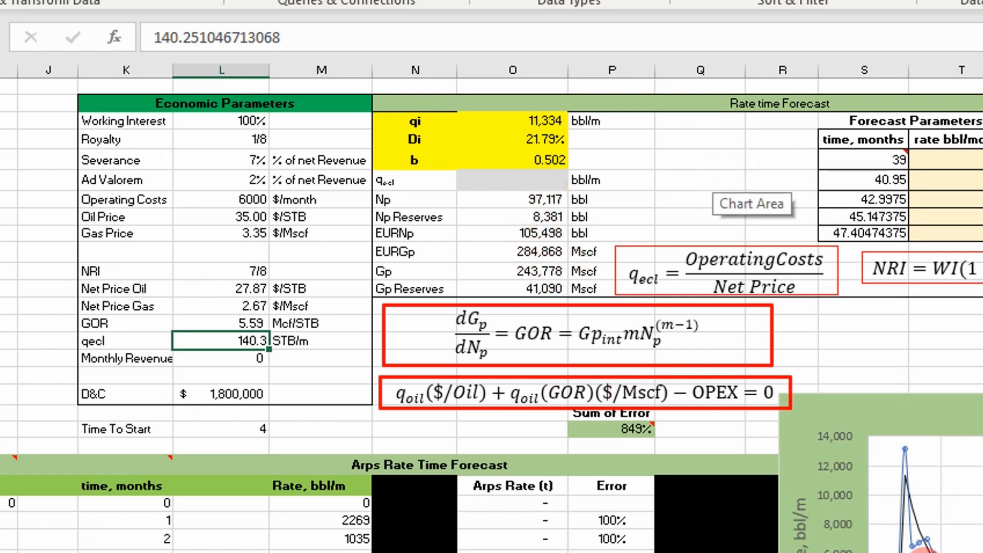
{"action": "scroll", "scroll_direction": "right", "scroll_amount": 3}
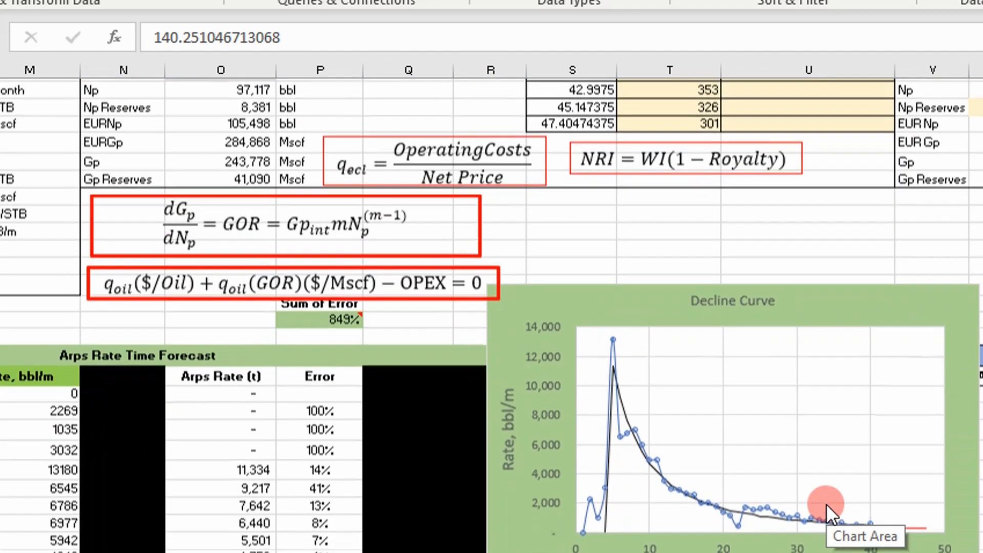
{"action": "scroll", "scroll_direction": "right", "scroll_amount": 3}
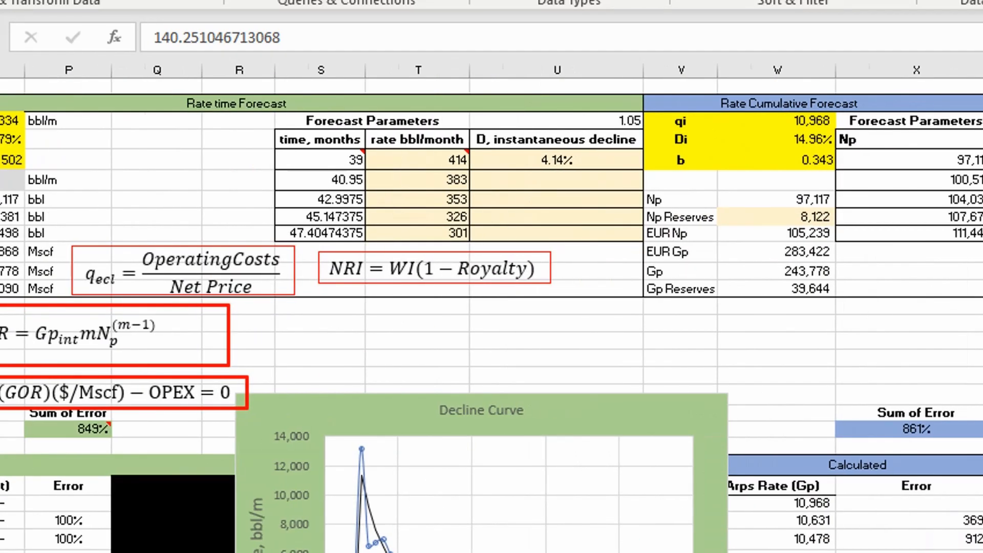
{"action": "scroll", "scroll_direction": "left", "scroll_amount": 3}
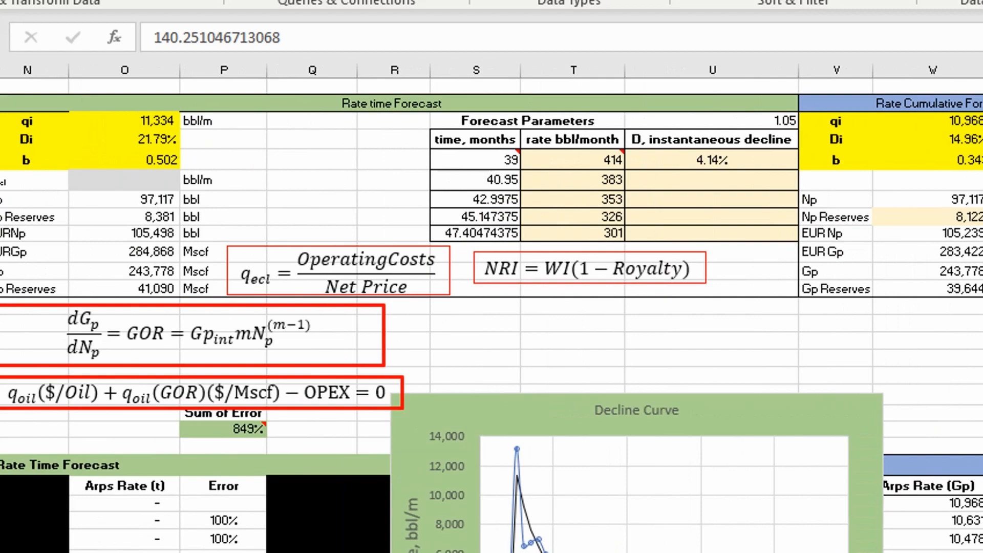